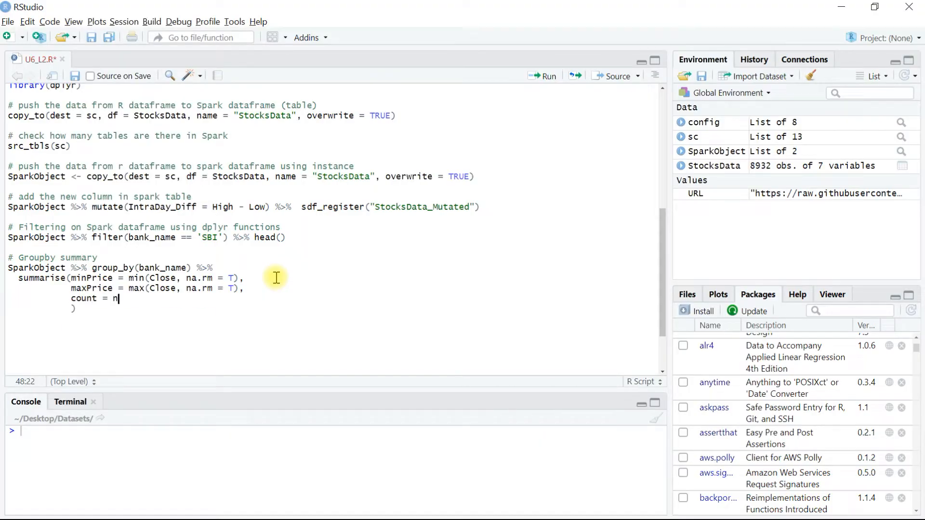
- Append '() %>% head()' after count = n in the summarise call
{"action": "type", "text": "() %>% head()"}
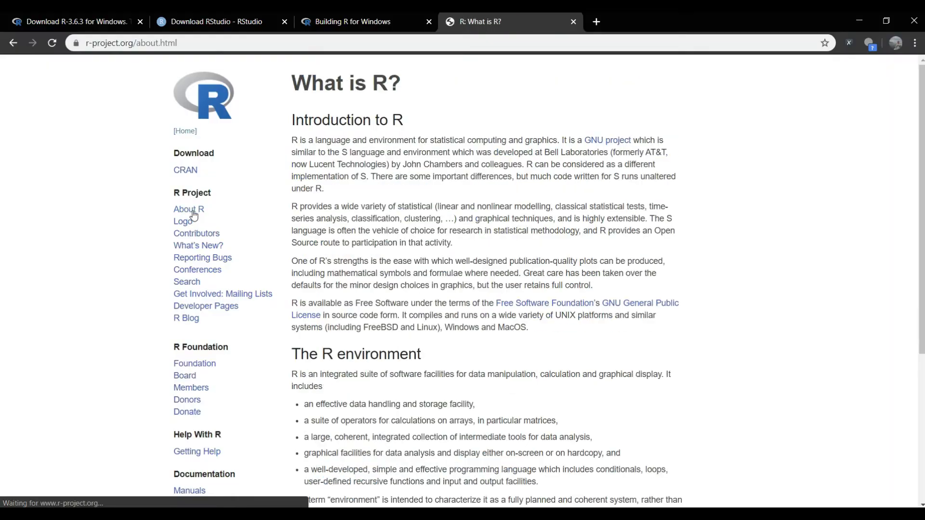
- Close the 'R: What is R?' and 'RStudio - RStudio' browser tabs
{"action": "left_click", "coordinate": [596, 21]}
{"action": "type", "text": "rstudio.com/products/rstudio/"}
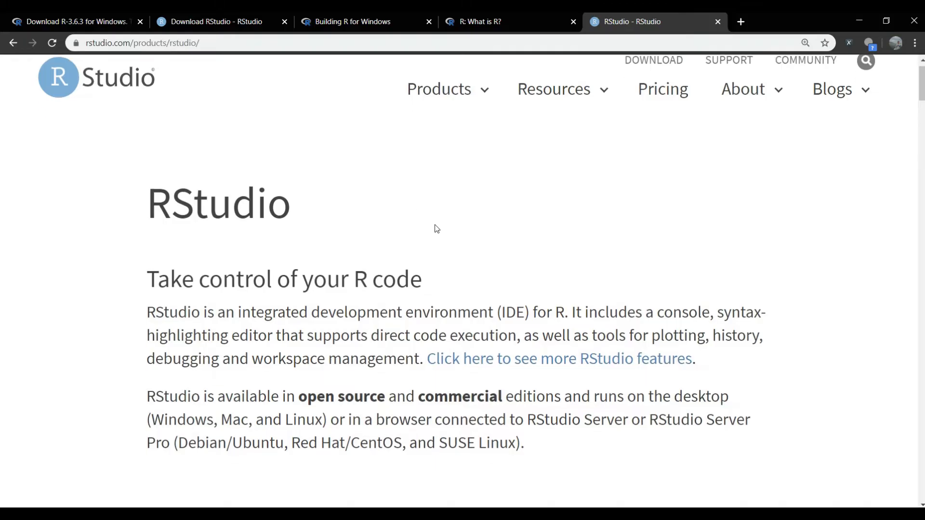
{"action": "left_click", "coordinate": [354, 21]}
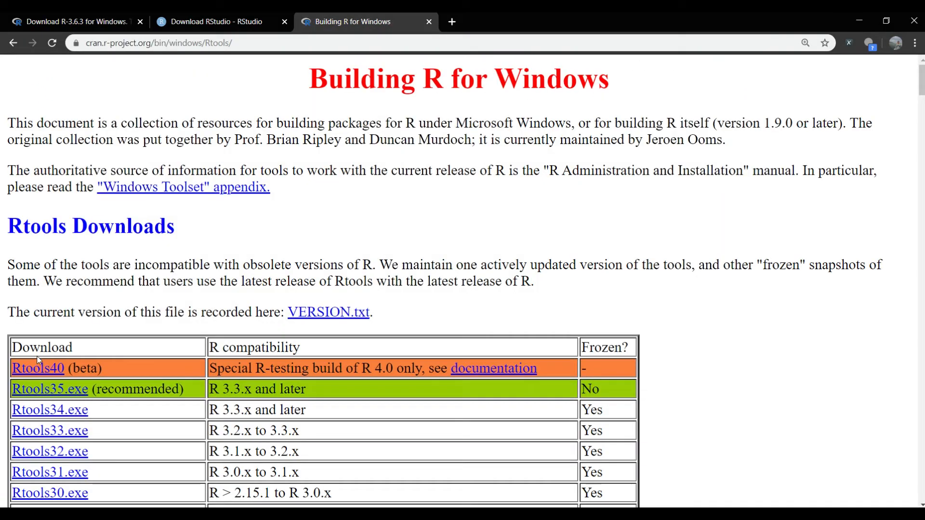
{"action": "mouse_move", "coordinate": [378, 386]}
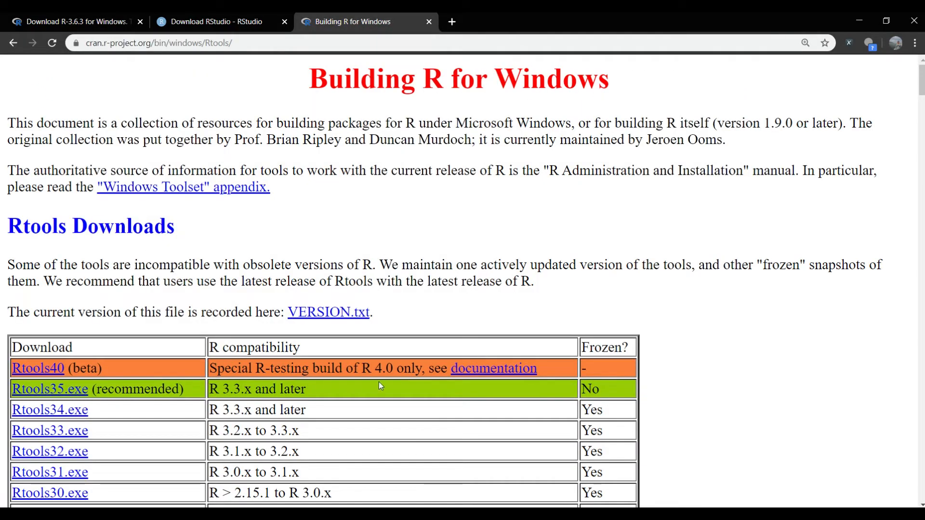
{"action": "mouse_move", "coordinate": [185, 399]}
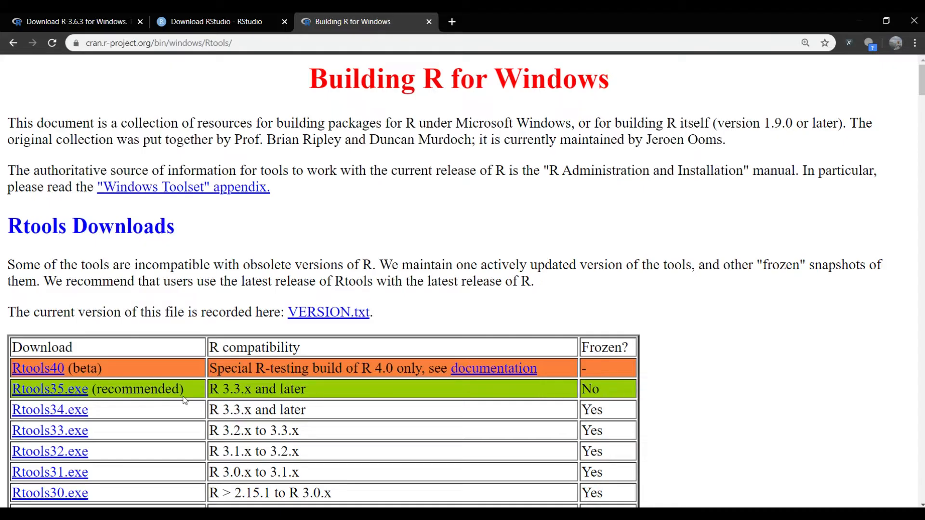
{"action": "mouse_move", "coordinate": [62, 392]}
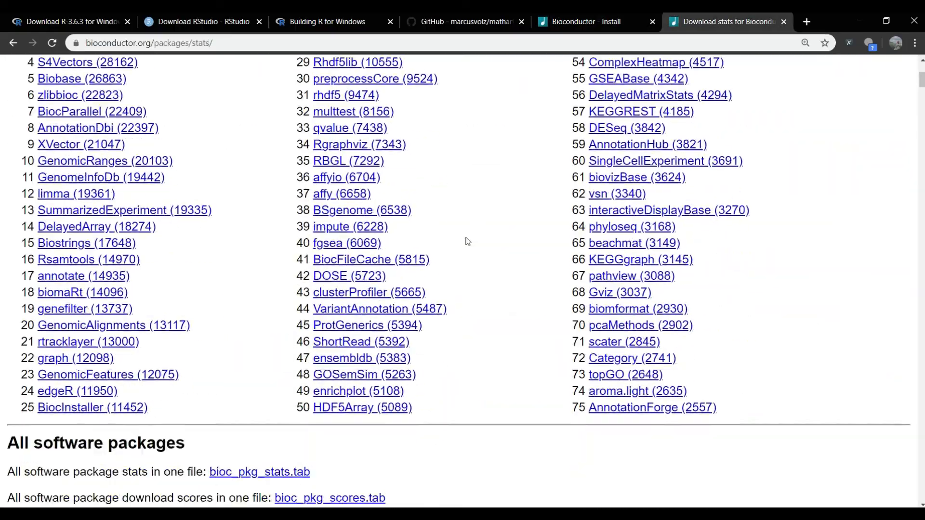
{"action": "scroll", "scroll_direction": "down", "scroll_amount": 3}
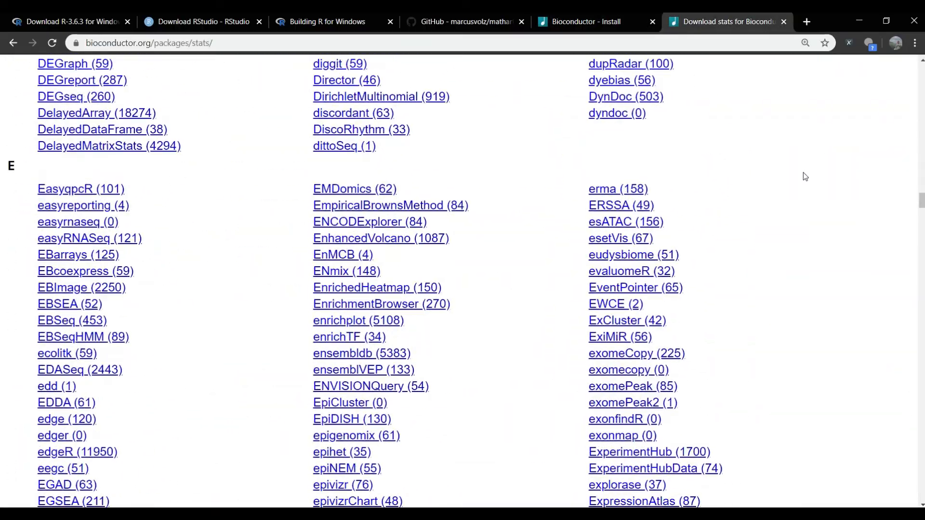
{"action": "scroll", "scroll_direction": "up", "scroll_amount": 3}
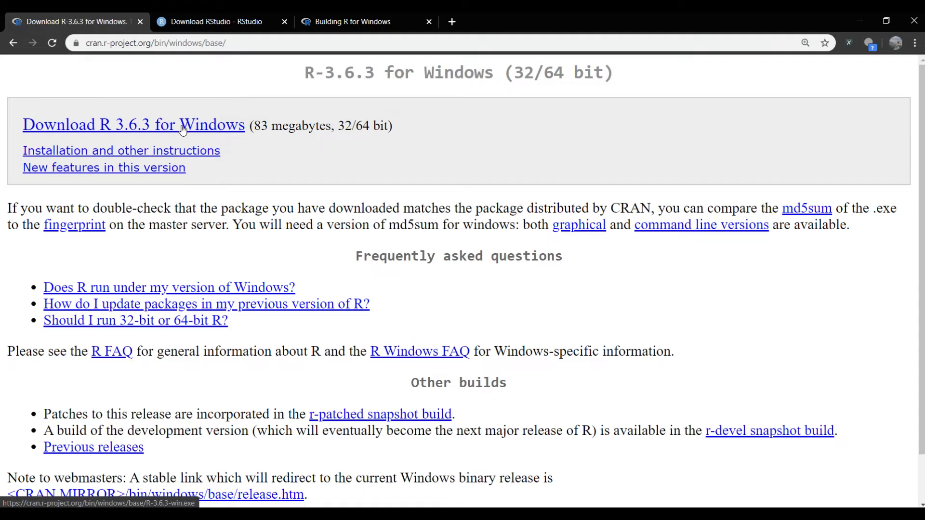
- Download the R 3.6.3 for Windows installer and Rtools35.exe
{"action": "left_click", "coordinate": [352, 21]}
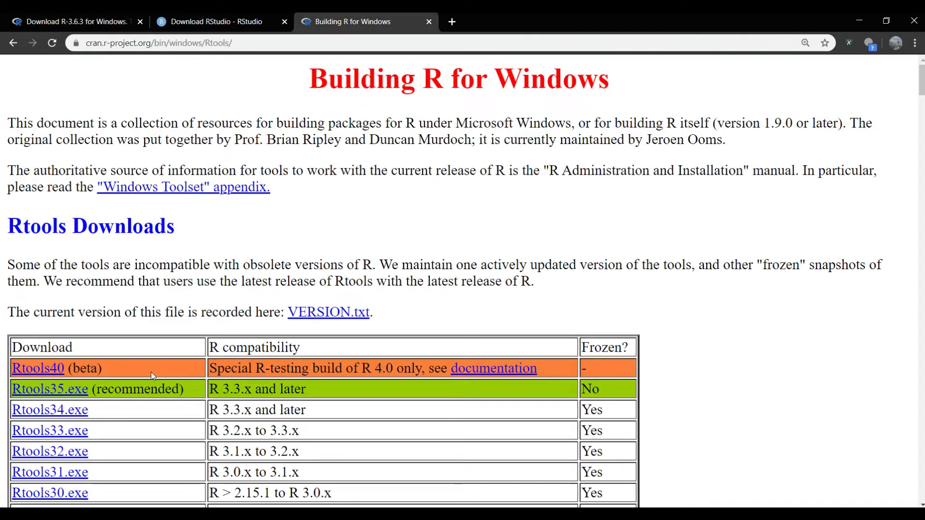
{"action": "mouse_move", "coordinate": [134, 113]}
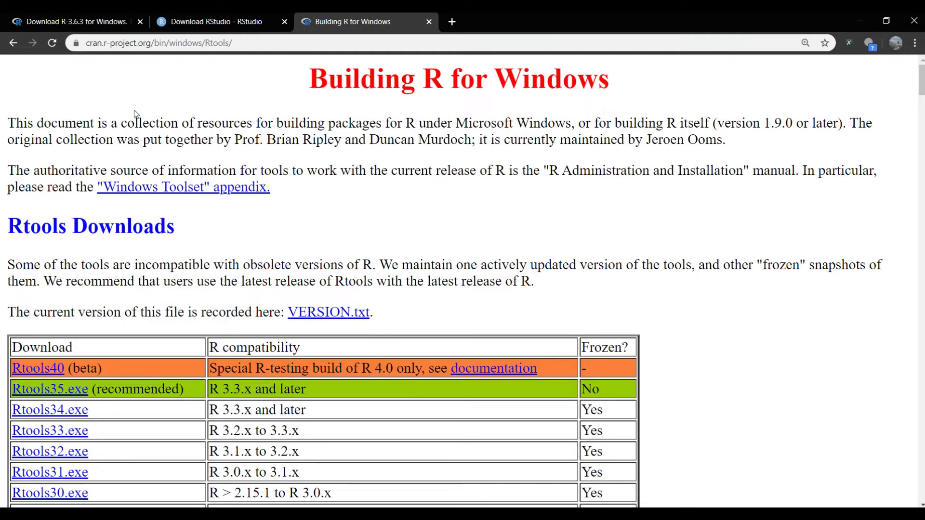
{"action": "mouse_move", "coordinate": [163, 104]}
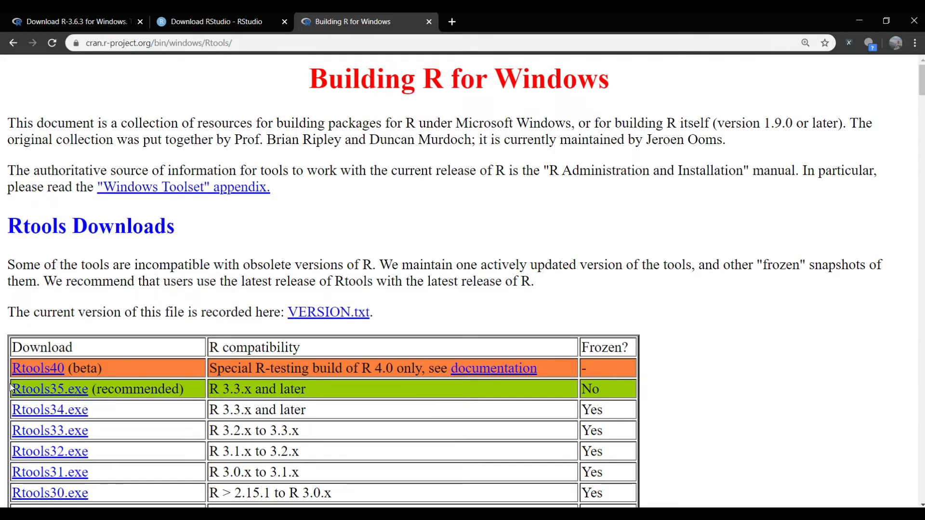
{"action": "mouse_move", "coordinate": [444, 399]}
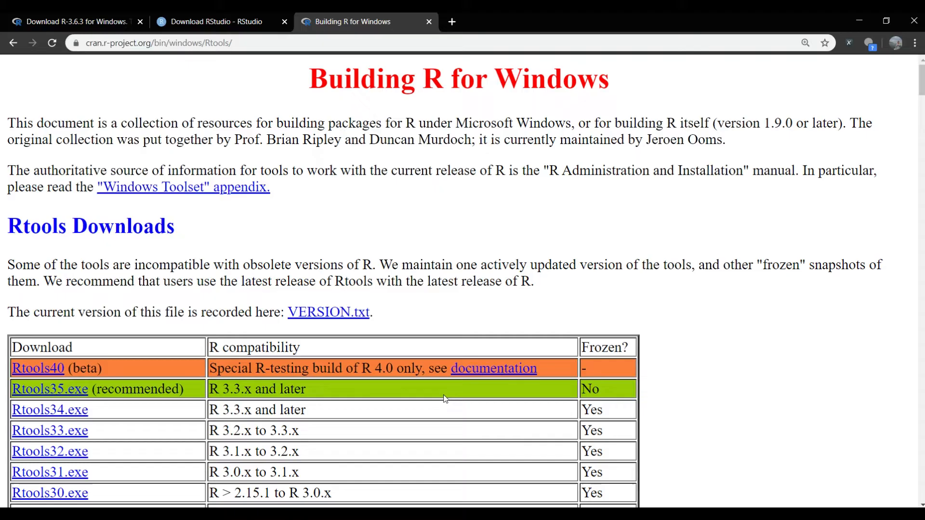
{"action": "mouse_move", "coordinate": [50, 389]}
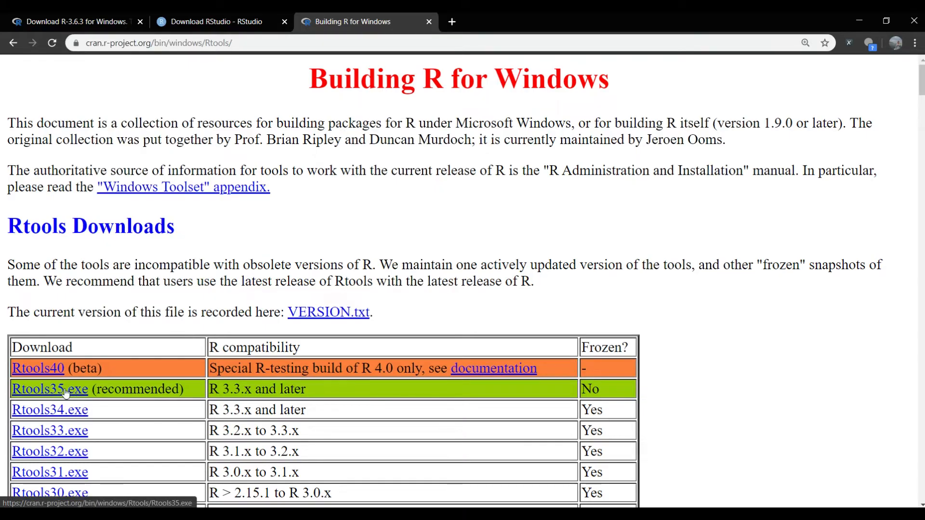
{"action": "left_click", "coordinate": [218, 21]}
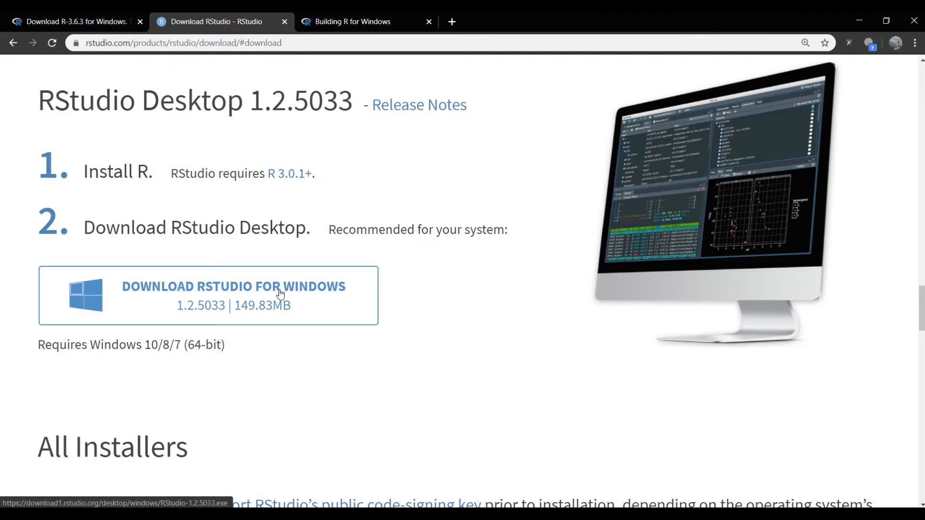
{"action": "mouse_move", "coordinate": [575, 192]}
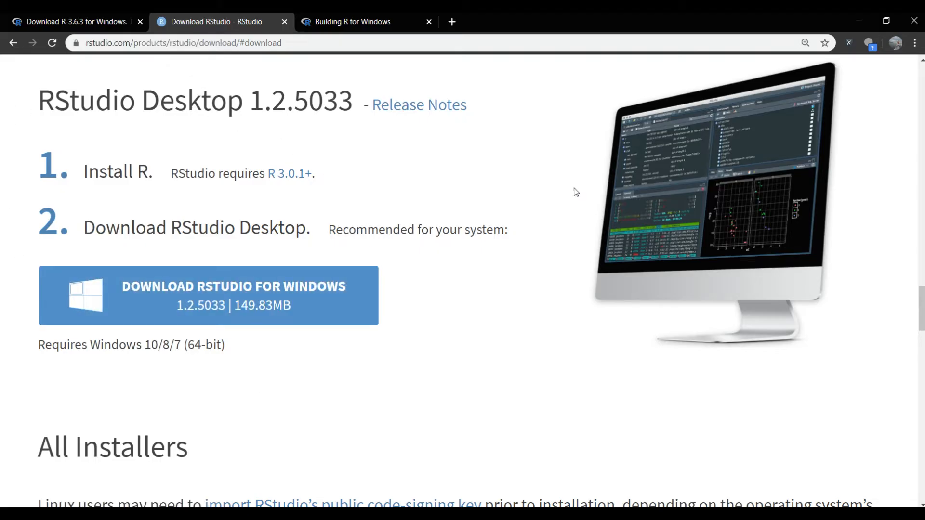
{"action": "mouse_move", "coordinate": [260, 297]}
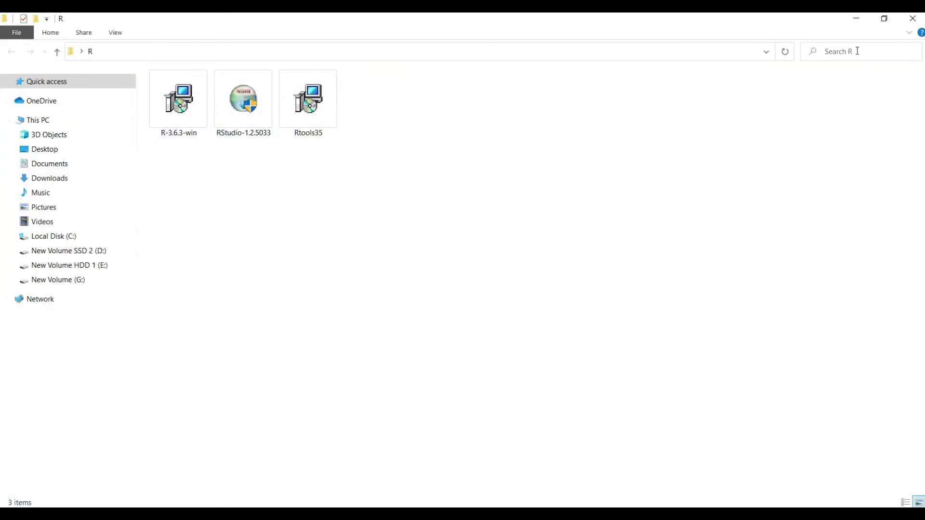
- Make a new folder named R on Local Disk (C:) and open it
{"action": "left_click", "coordinate": [46, 81]}
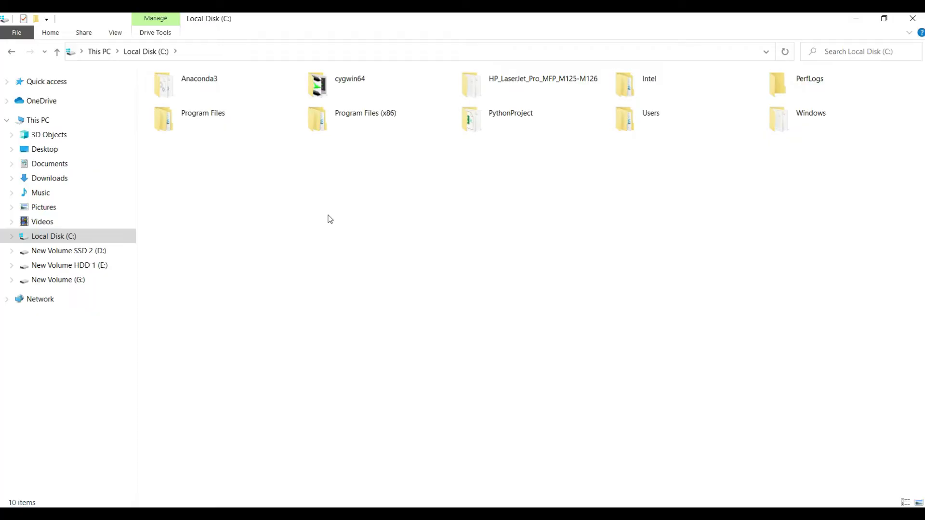
{"action": "right_click", "coordinate": [330, 219]}
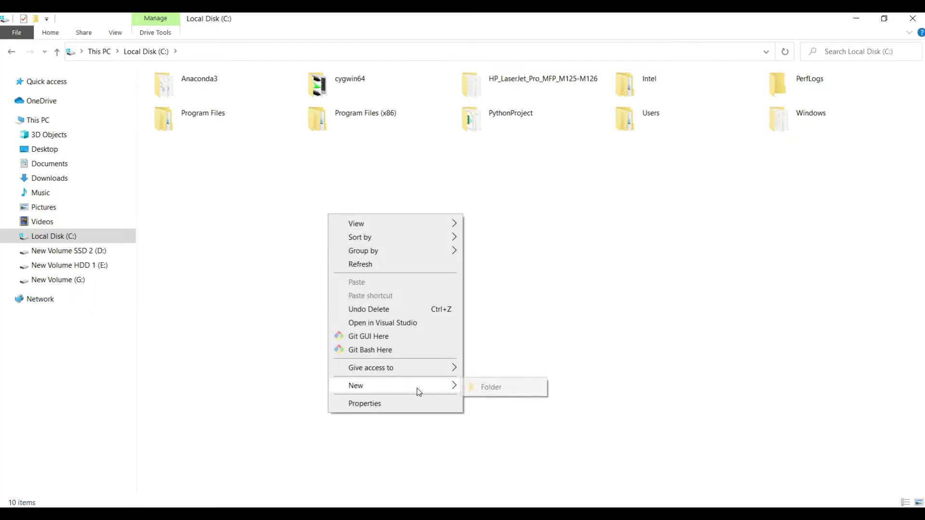
{"action": "left_click", "coordinate": [490, 387]}
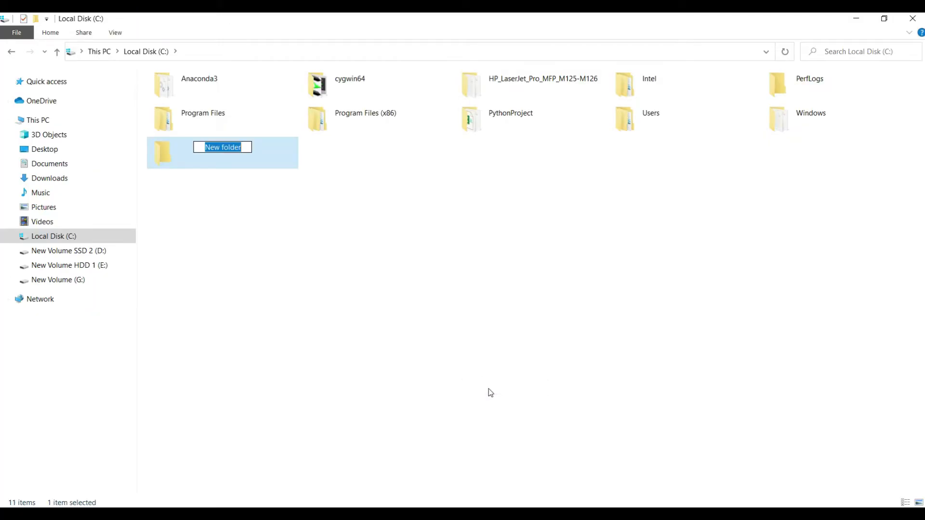
{"action": "type", "text": "R"}
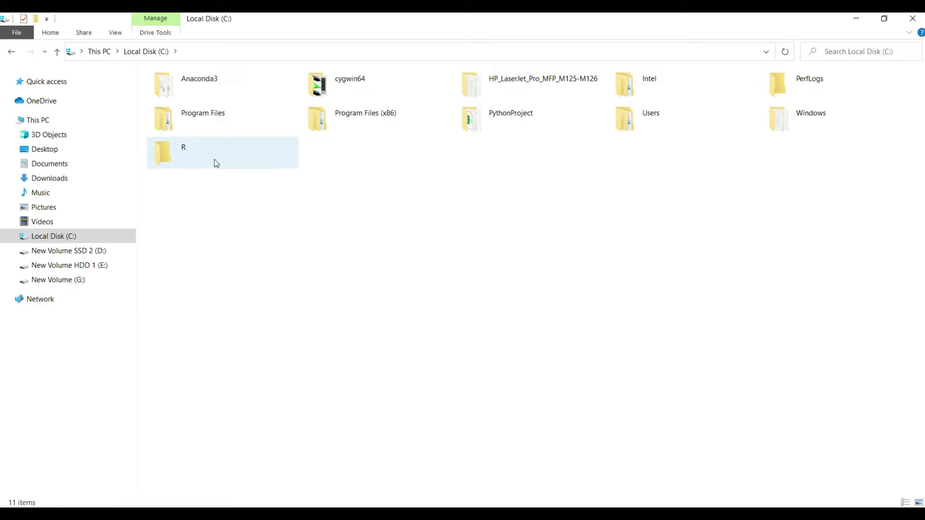
{"action": "left_click", "coordinate": [363, 241]}
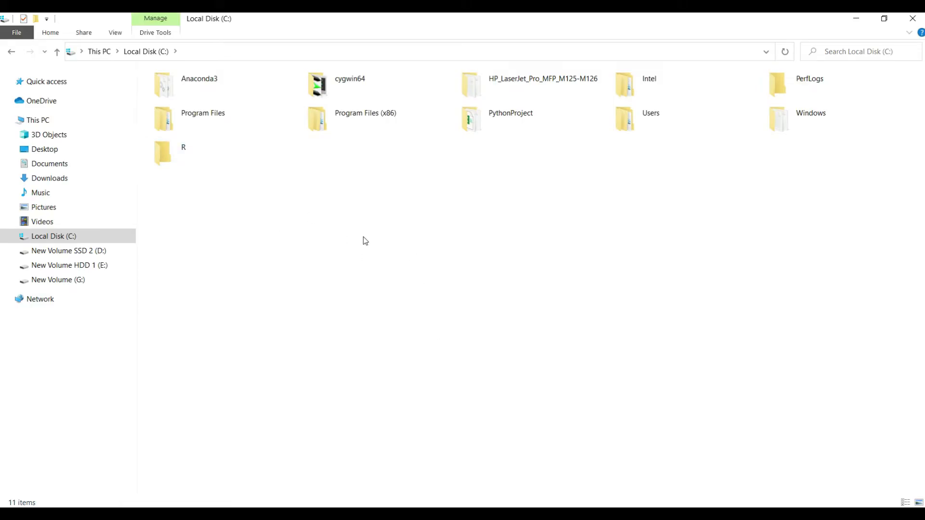
{"action": "double_click", "coordinate": [183, 147]}
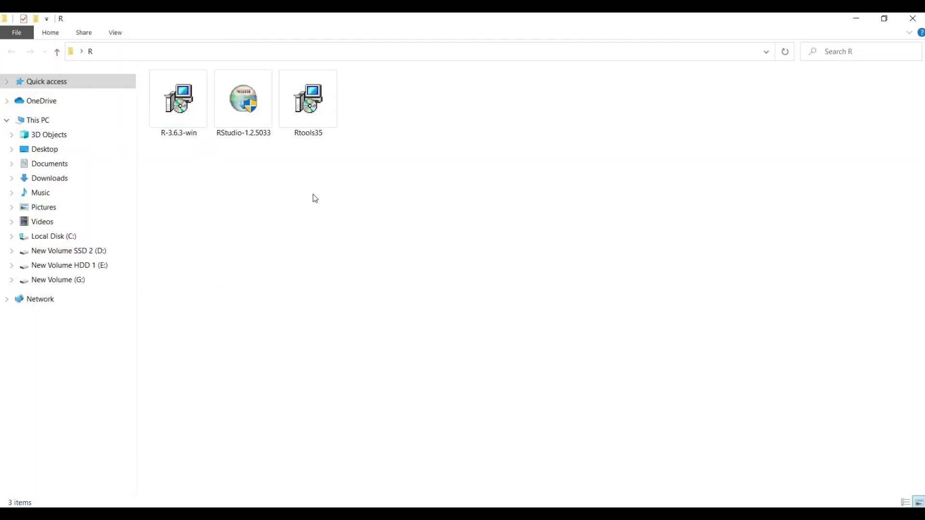
- Install R 3.6.3 in English without 32-bit files, adding a Quick Launch shortcut
{"action": "left_click", "coordinate": [178, 98]}
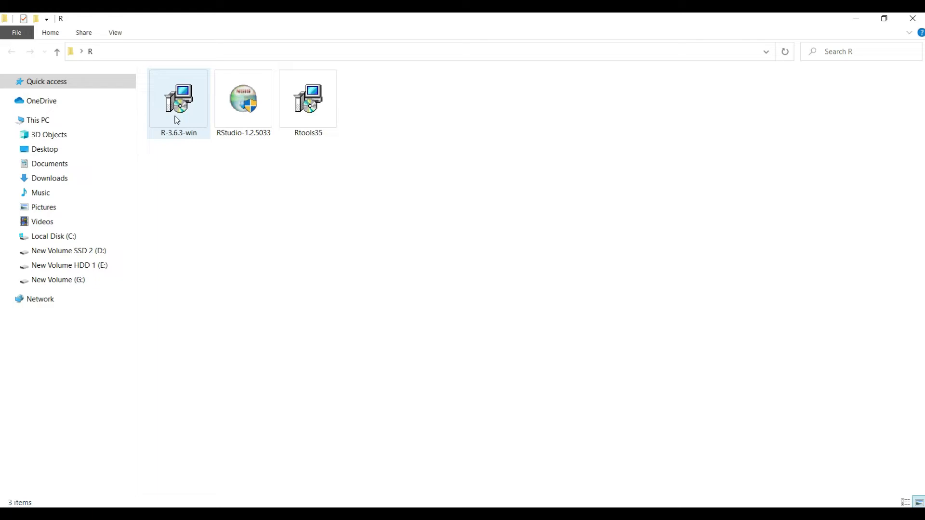
{"action": "right_click", "coordinate": [179, 97]}
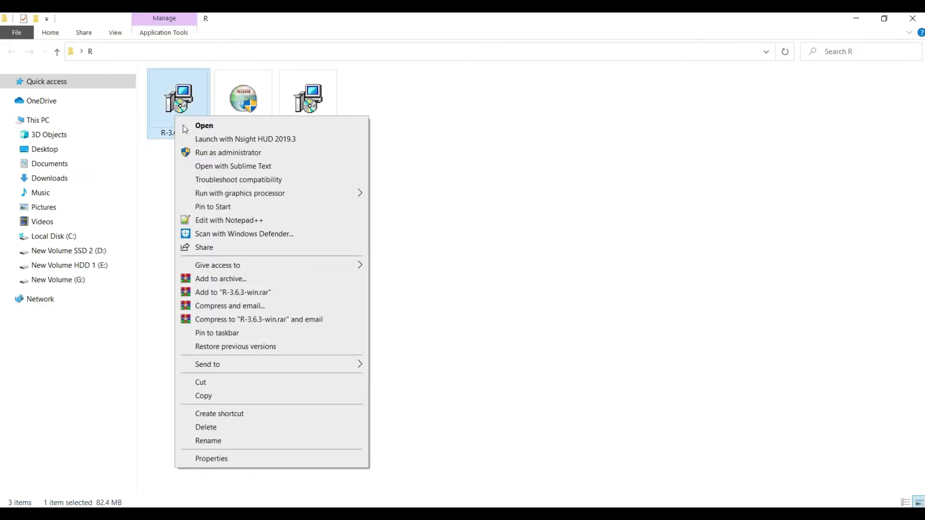
{"action": "mouse_move", "coordinate": [231, 156]}
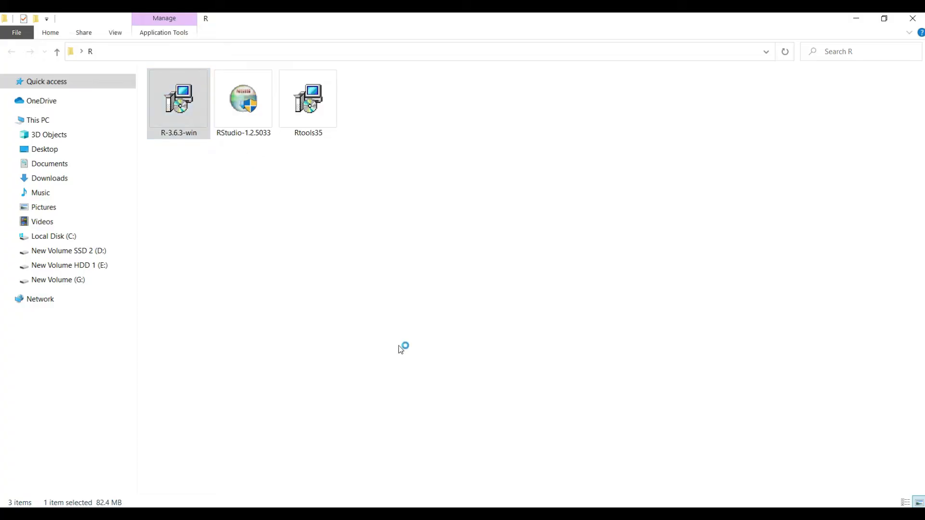
{"action": "double_click", "coordinate": [178, 98]}
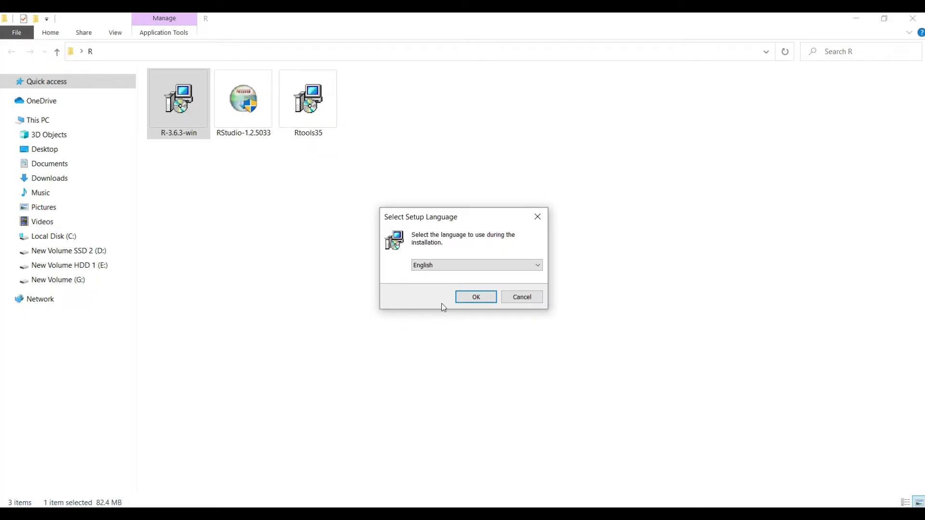
{"action": "left_click", "coordinate": [476, 297]}
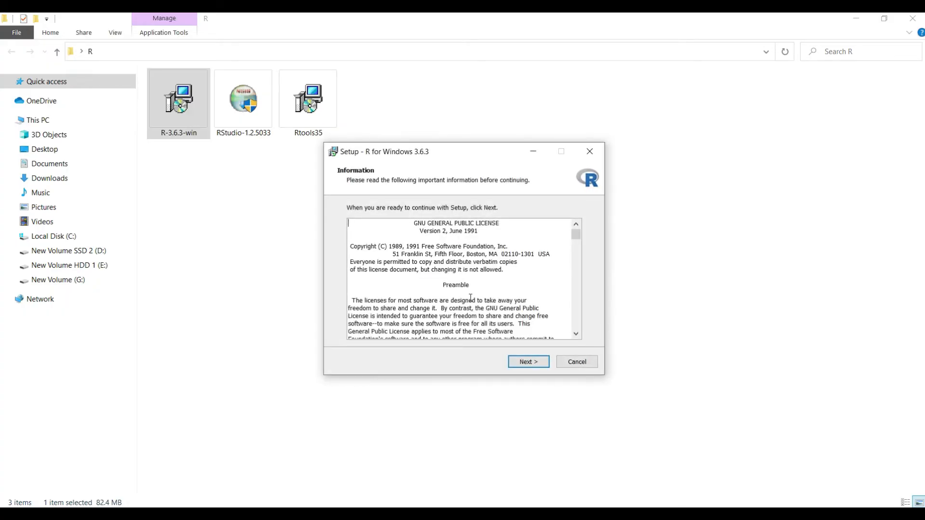
{"action": "left_click", "coordinate": [527, 362]}
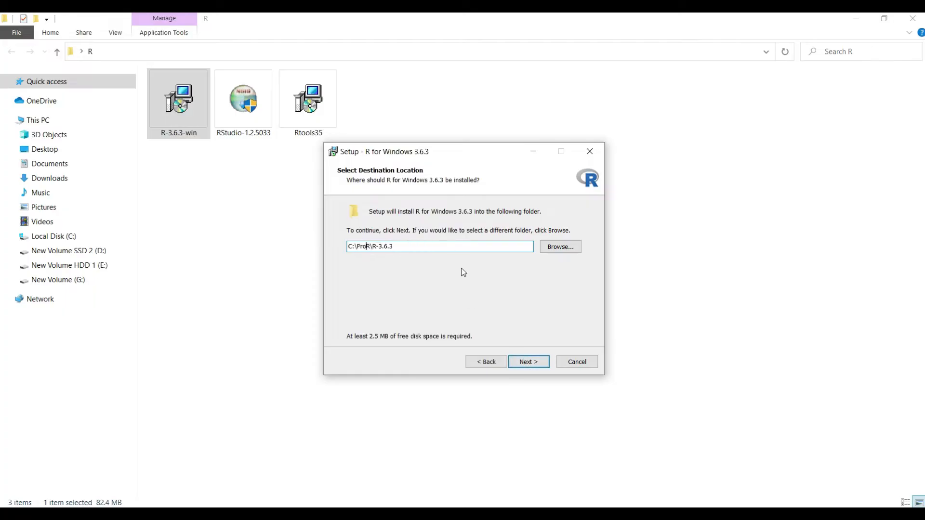
{"action": "left_click", "coordinate": [527, 362]}
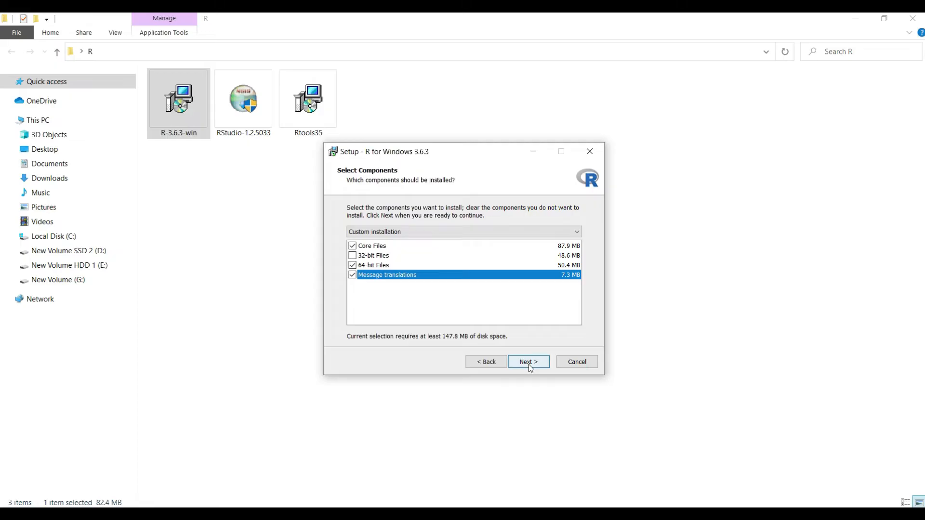
{"action": "left_click", "coordinate": [527, 362]}
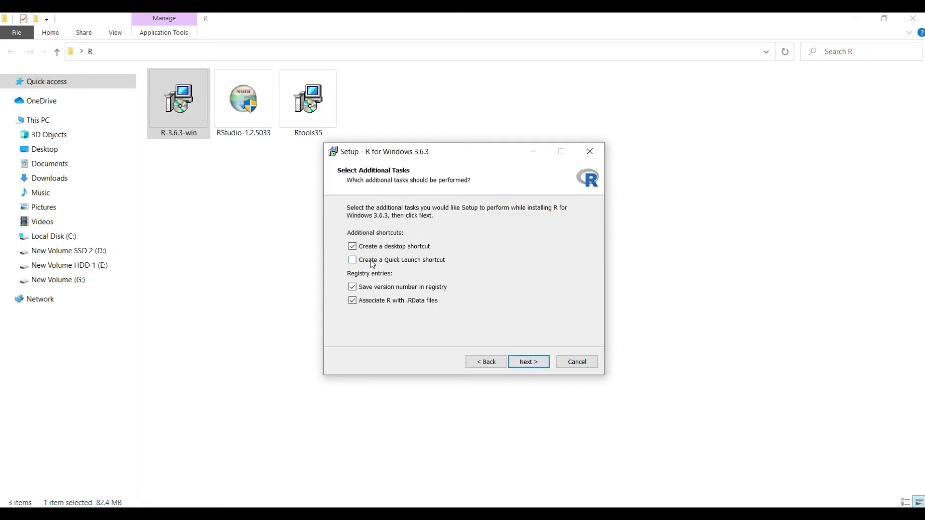
{"action": "left_click", "coordinate": [352, 260]}
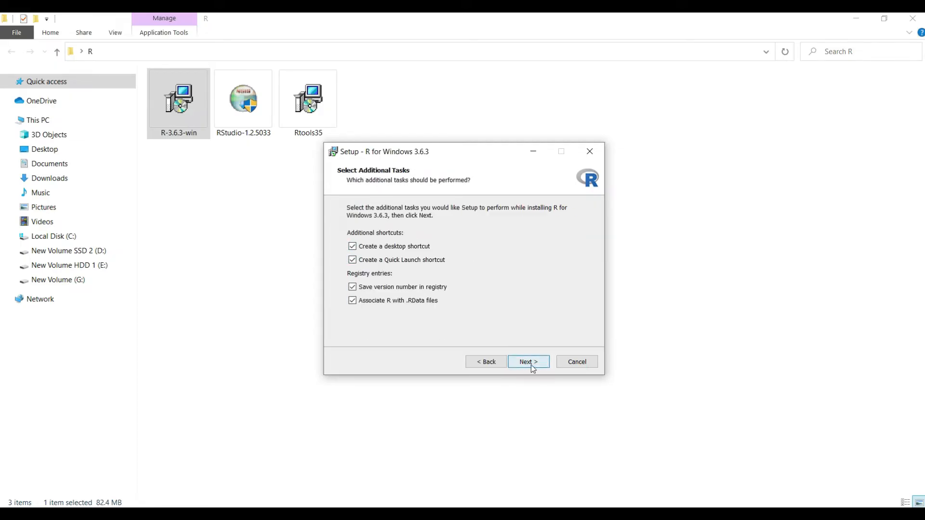
{"action": "left_click", "coordinate": [527, 362]}
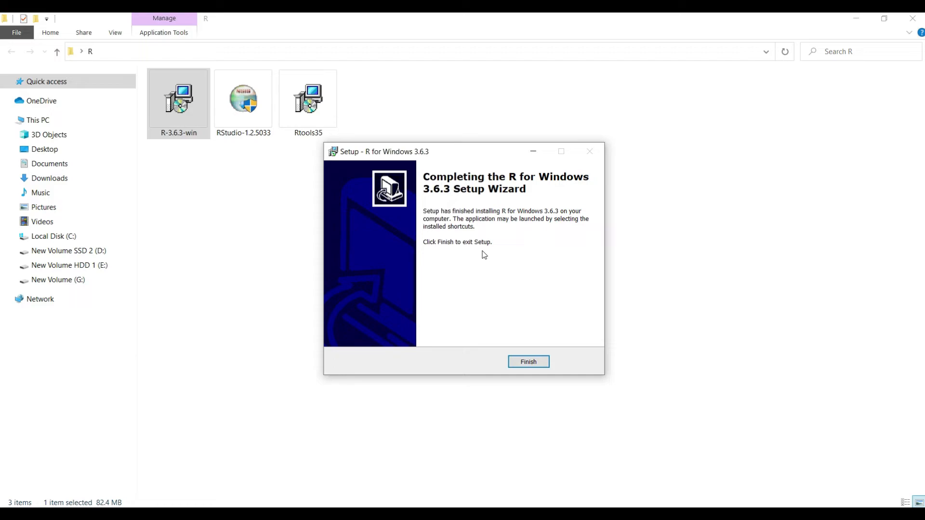
{"action": "left_click", "coordinate": [527, 361]}
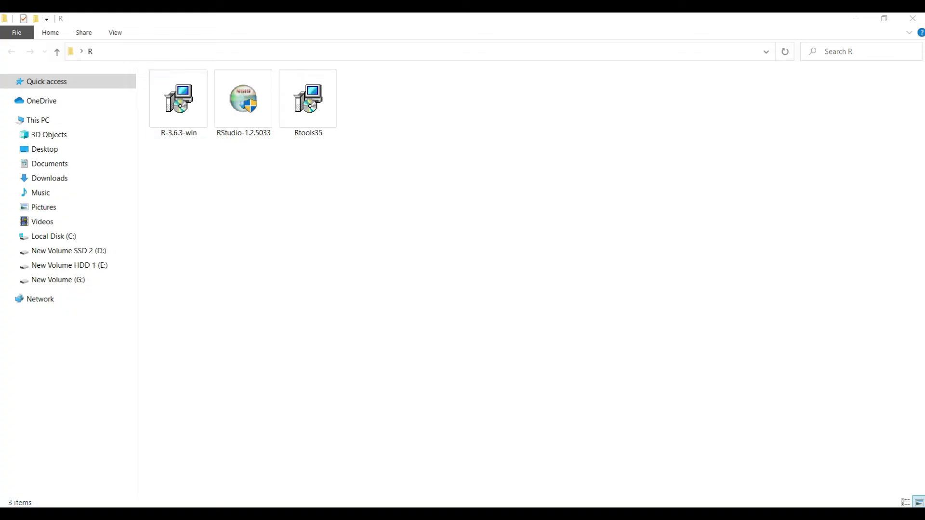
- Install Rtools35 to C:\R\Rtools with Extras, no 32-bit toolchain, and system PATH entry
{"action": "left_click", "coordinate": [308, 98]}
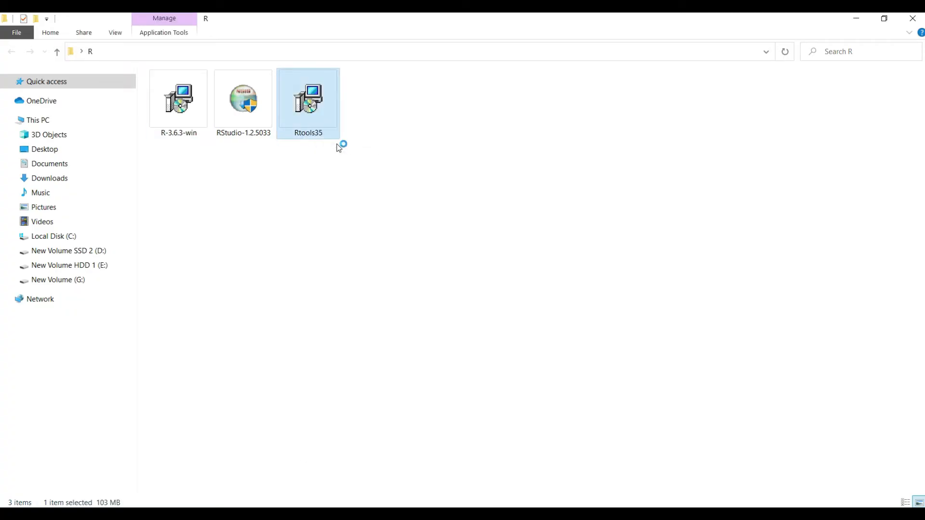
{"action": "double_click", "coordinate": [308, 99]}
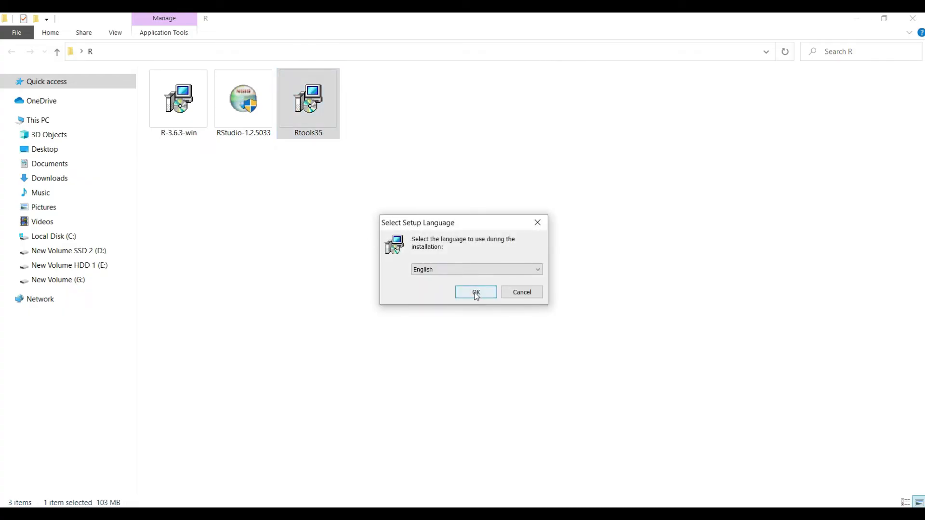
{"action": "left_click", "coordinate": [476, 293]}
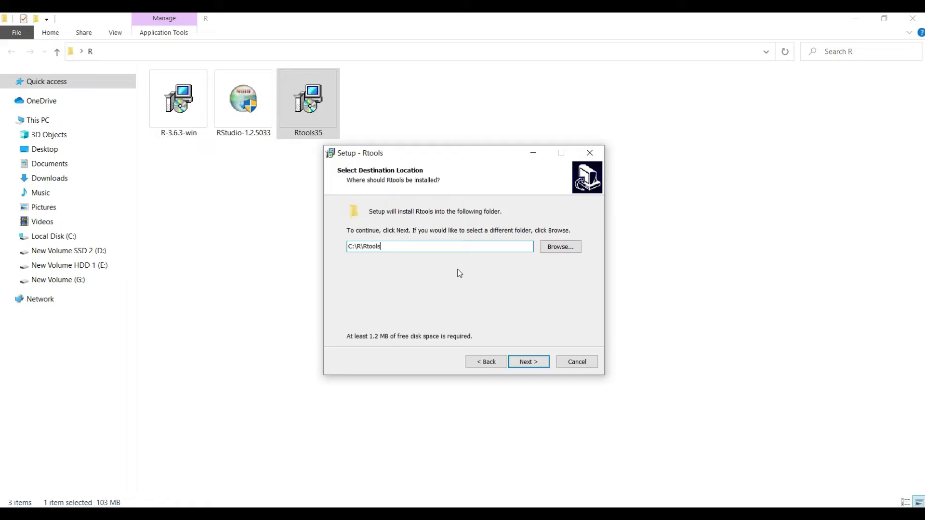
{"action": "left_click", "coordinate": [526, 362]}
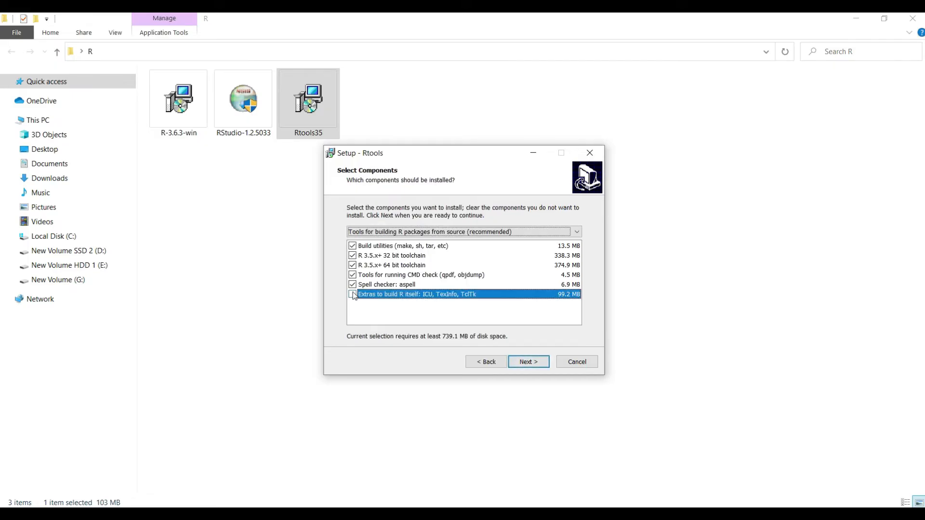
{"action": "left_click", "coordinate": [352, 256]}
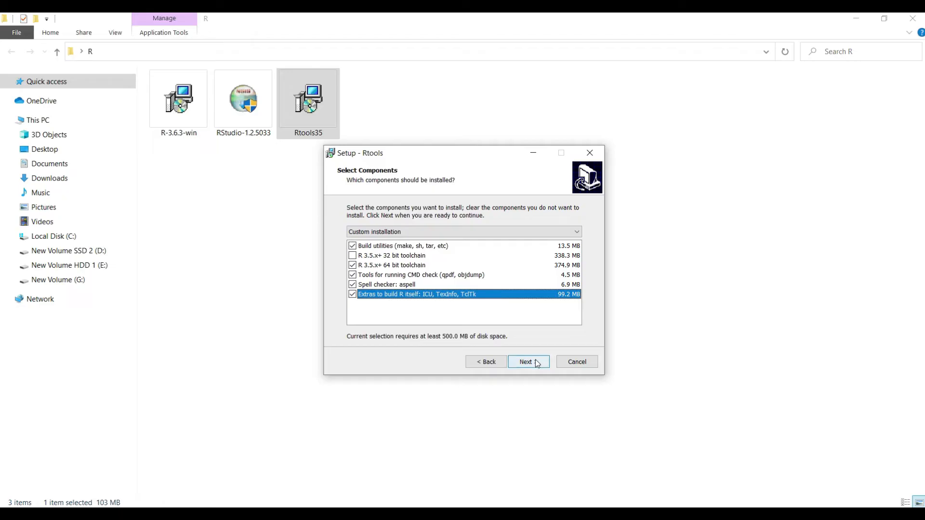
{"action": "left_click", "coordinate": [527, 361]}
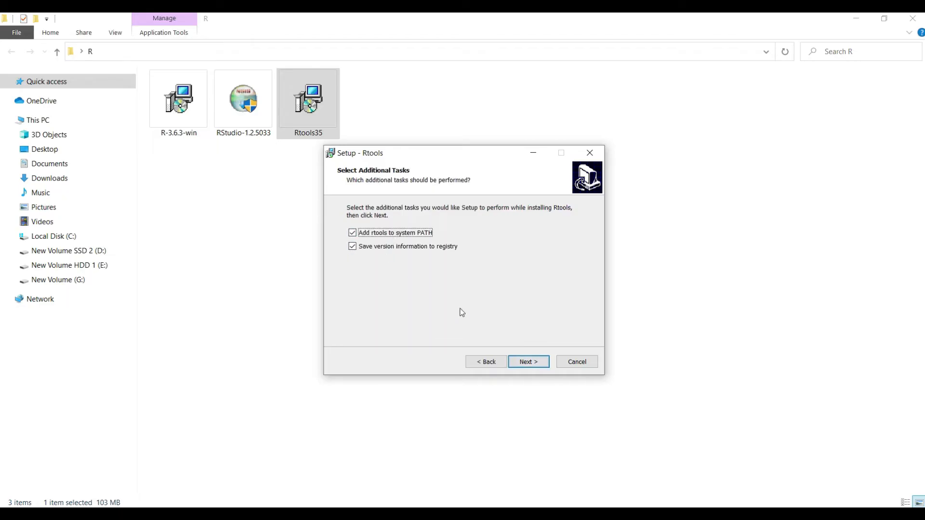
{"action": "left_click", "coordinate": [527, 361]}
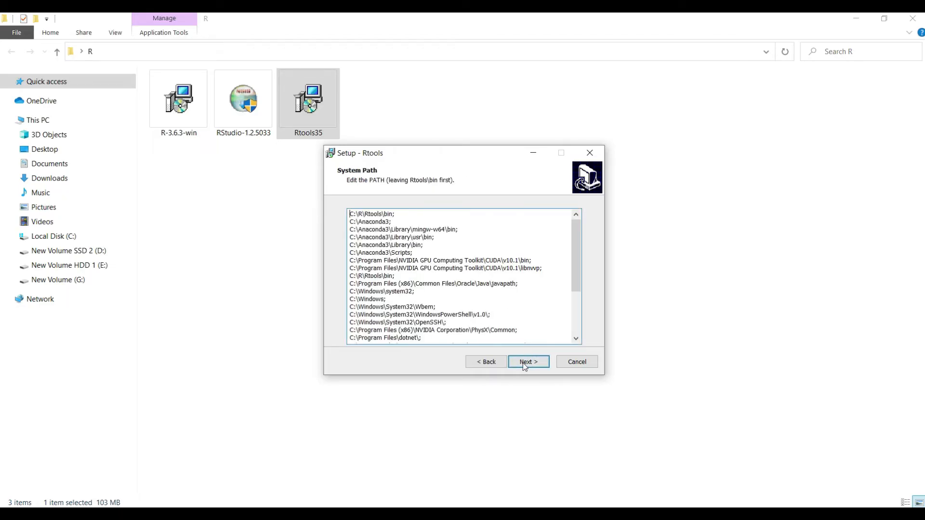
{"action": "left_click", "coordinate": [528, 362]}
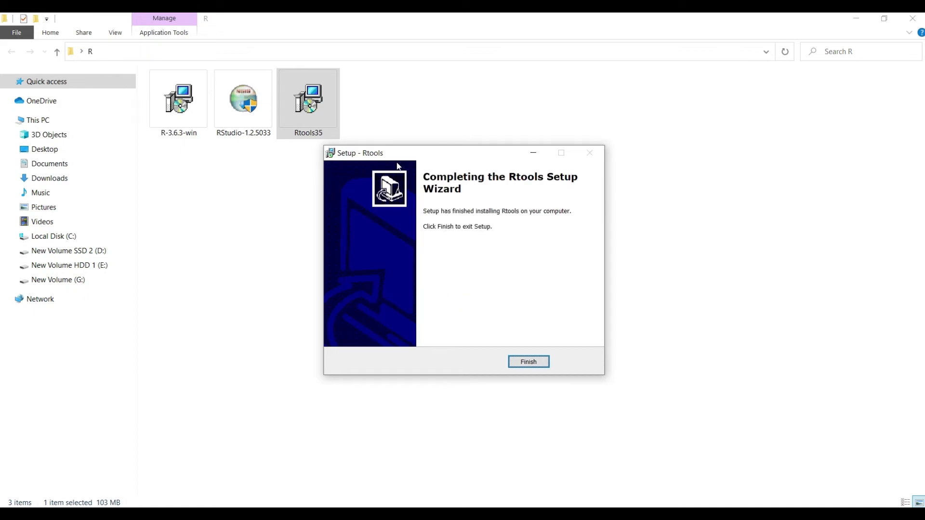
{"action": "left_click", "coordinate": [528, 361]}
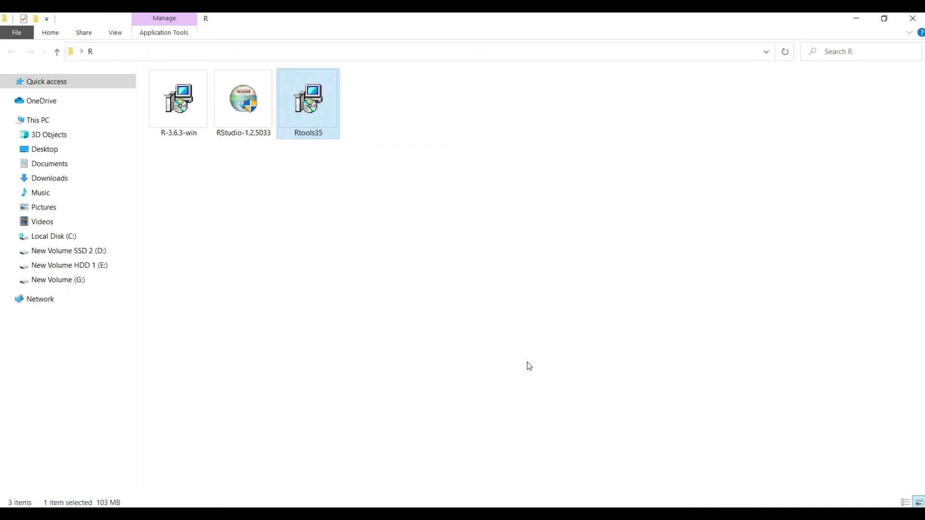
{"action": "left_click", "coordinate": [529, 365]}
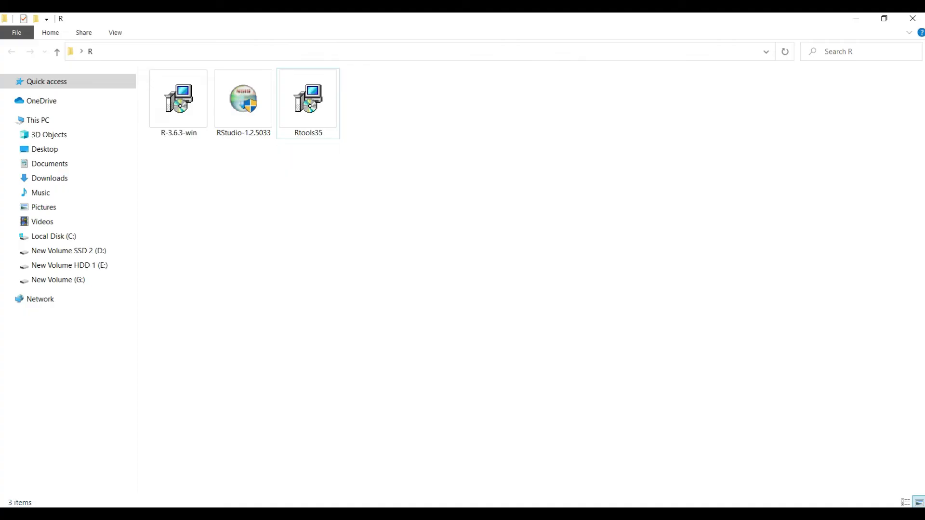
- Install RStudio 1.2.5033 with detailed progress shown, then close the finished wizard
{"action": "double_click", "coordinate": [242, 98]}
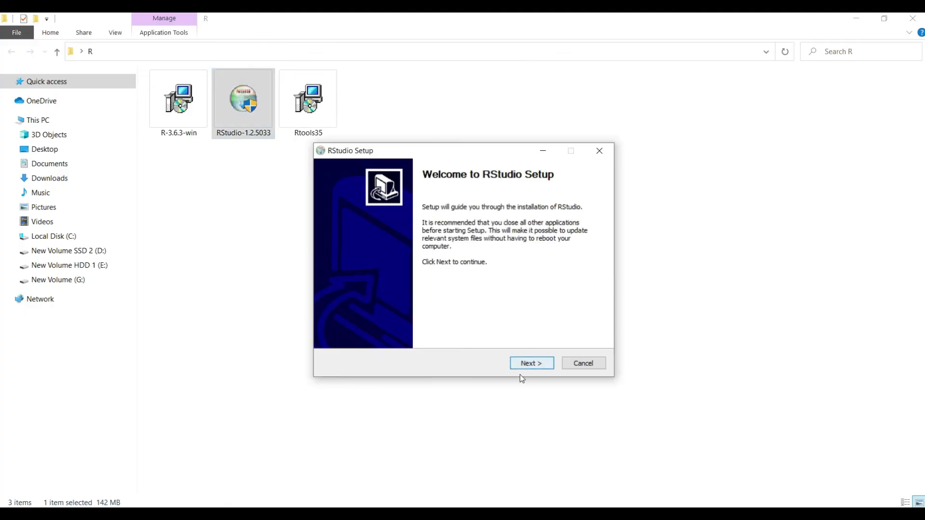
{"action": "left_click", "coordinate": [529, 362]}
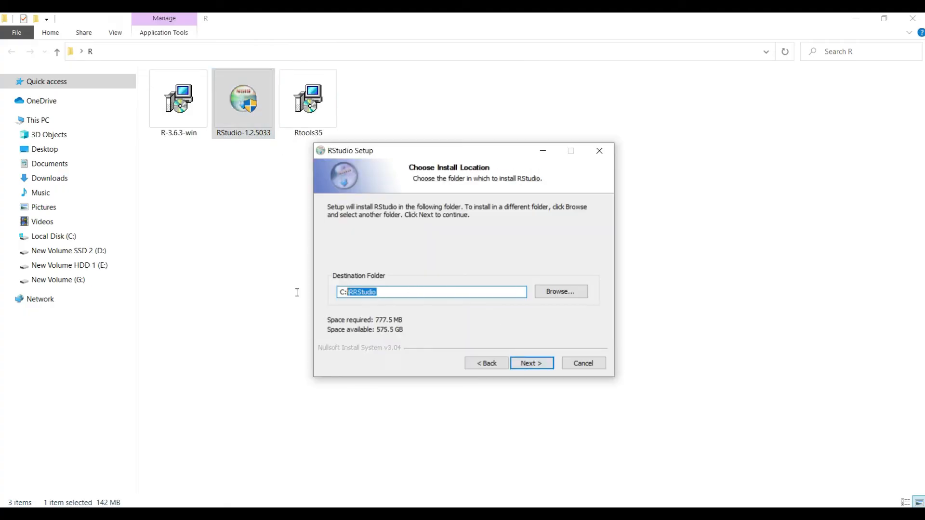
{"action": "left_click", "coordinate": [531, 363]}
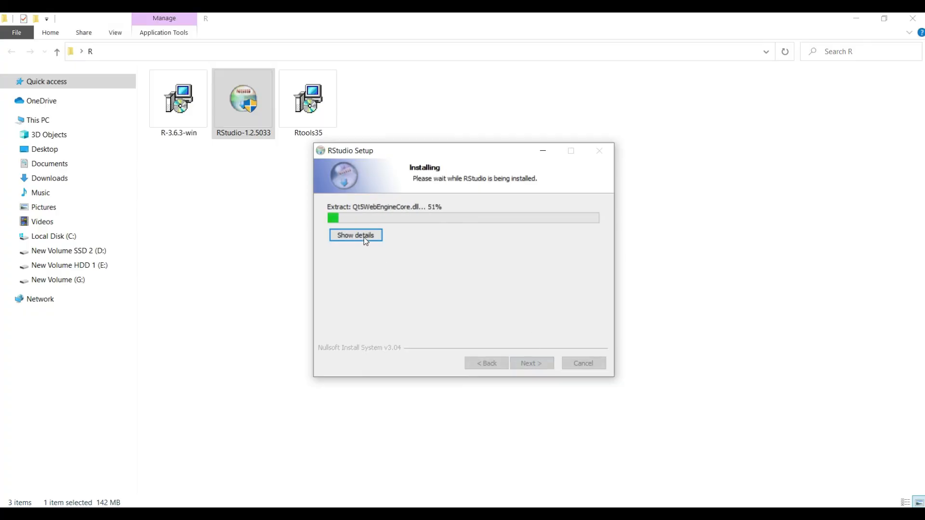
{"action": "left_click", "coordinate": [355, 235]}
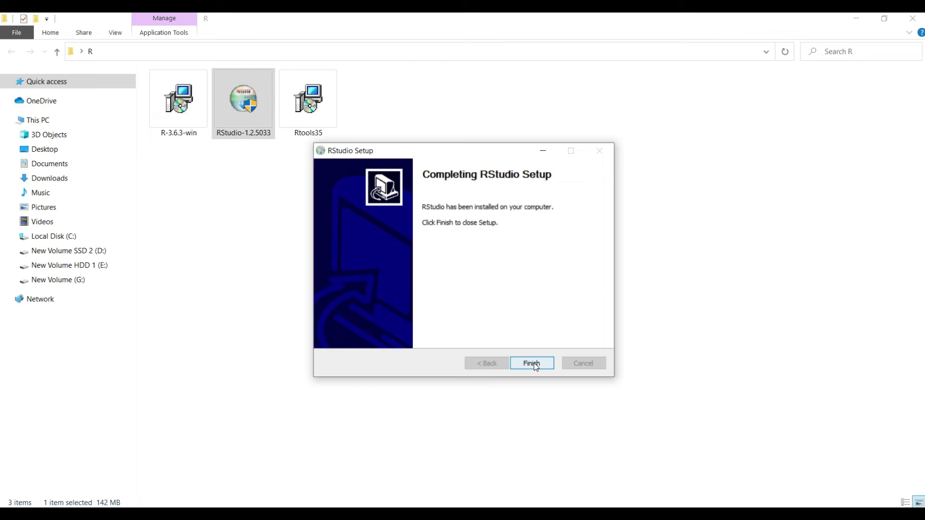
{"action": "left_click", "coordinate": [530, 362]}
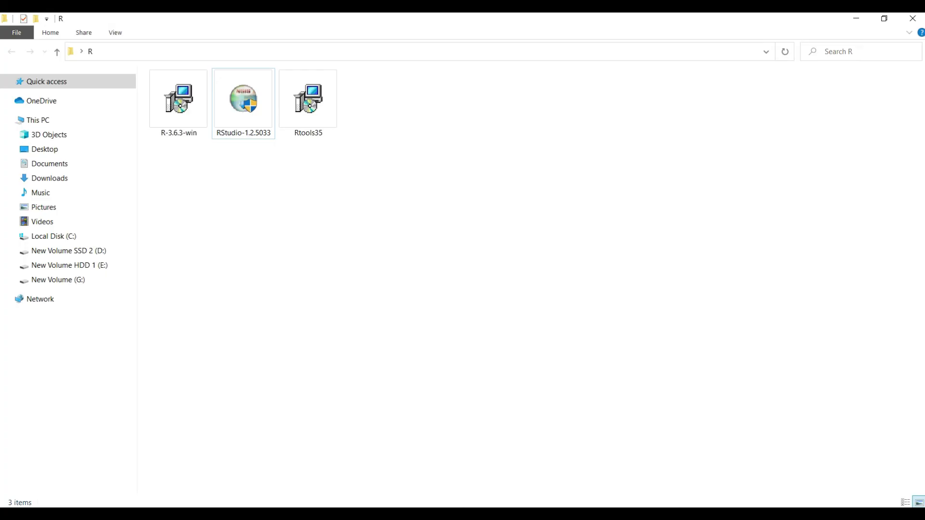
- Untick Read-only in C:\R Properties and apply it to all subfolders and files
{"action": "left_click", "coordinate": [52, 236]}
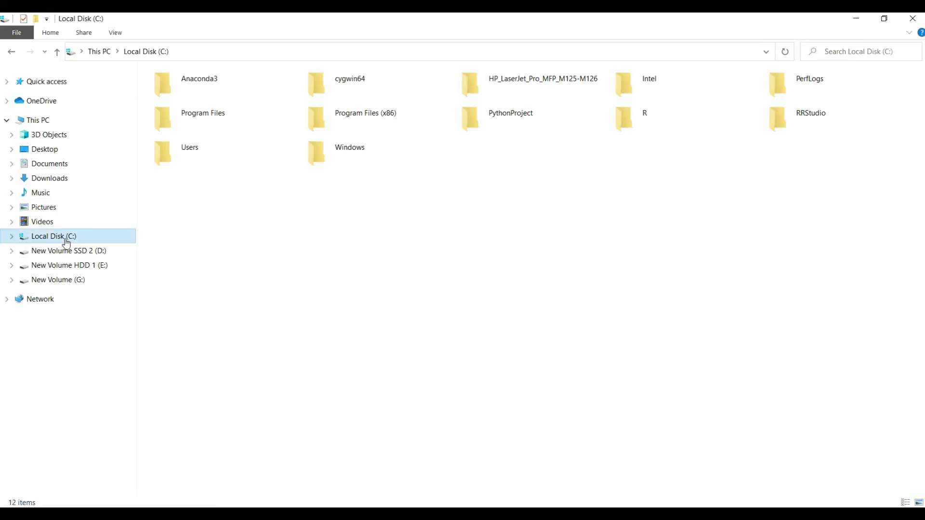
{"action": "right_click", "coordinate": [644, 118]}
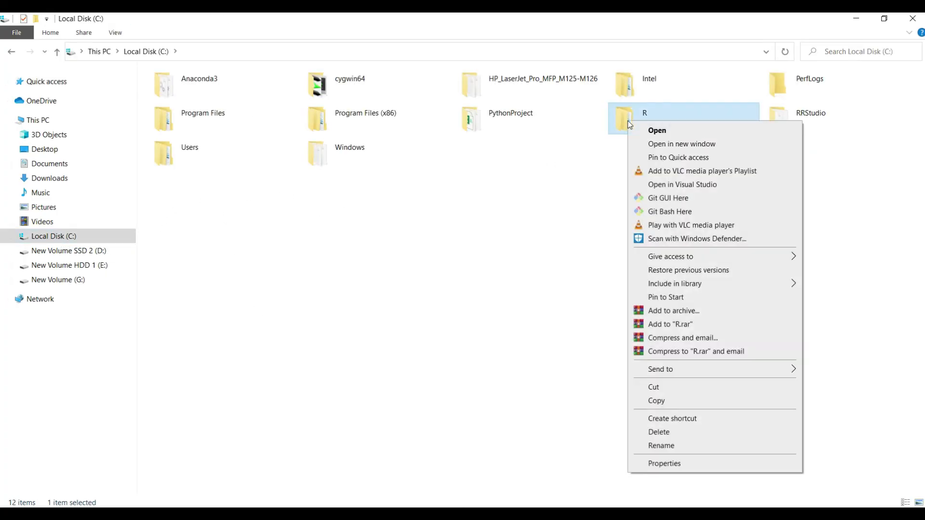
{"action": "left_click", "coordinate": [663, 462]}
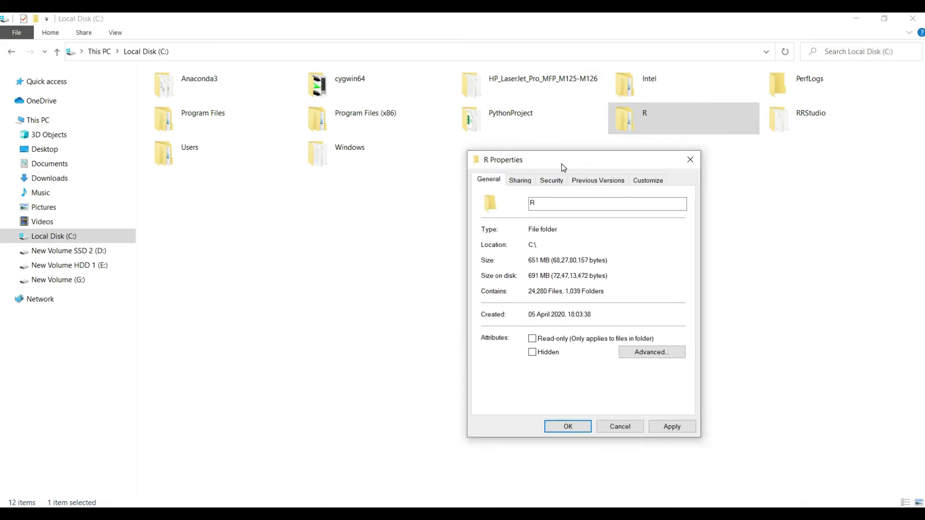
{"action": "left_click", "coordinate": [671, 425]}
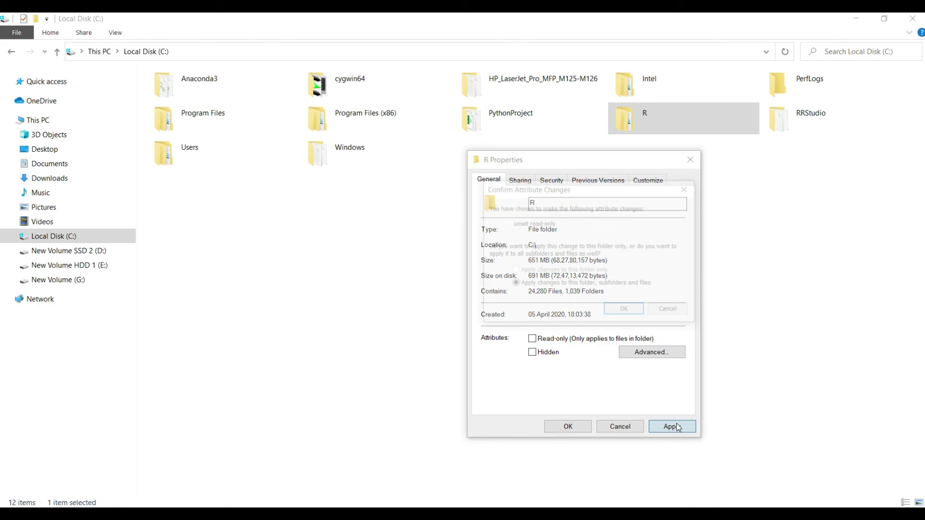
{"action": "left_click", "coordinate": [622, 308]}
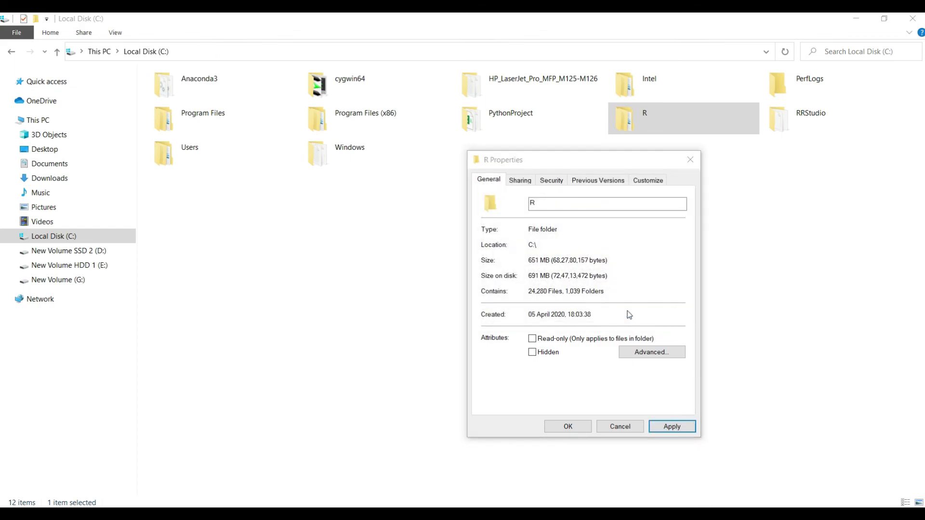
{"action": "left_click", "coordinate": [671, 425]}
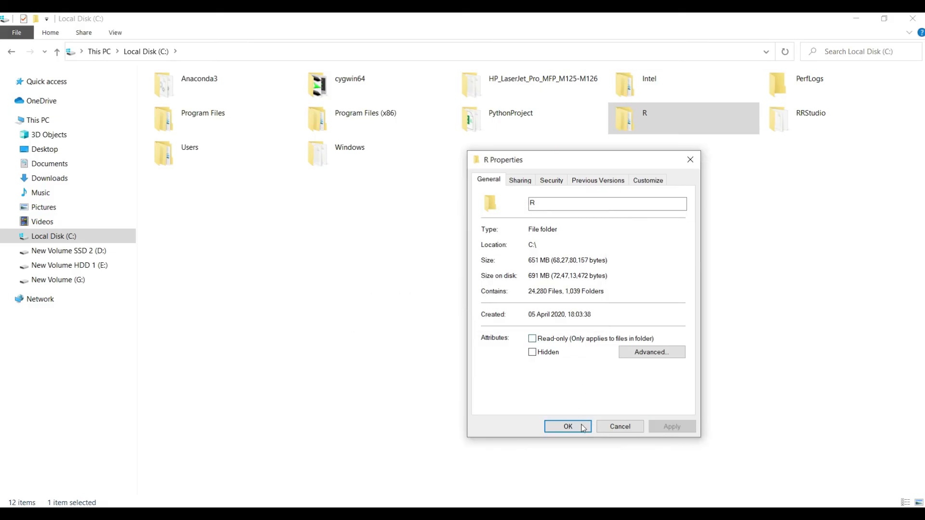
{"action": "left_click", "coordinate": [567, 426]}
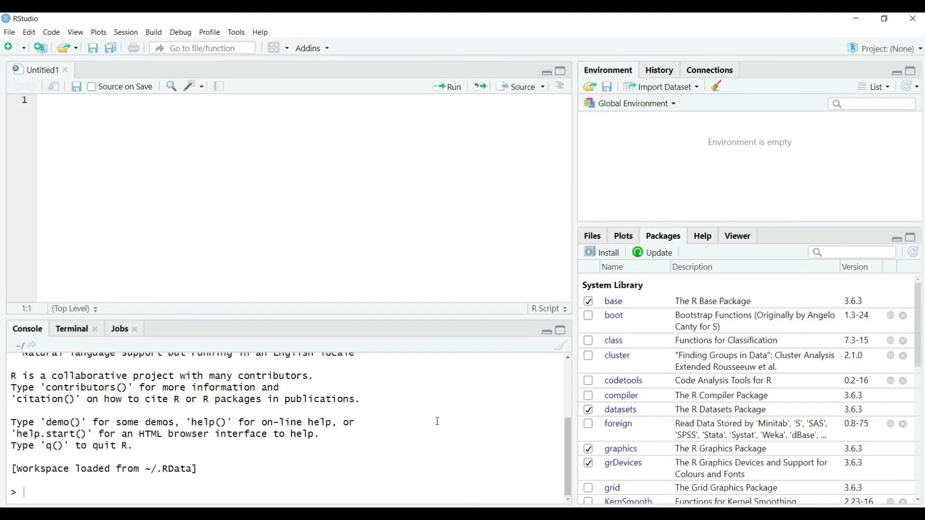
{"action": "mouse_move", "coordinate": [409, 238]}
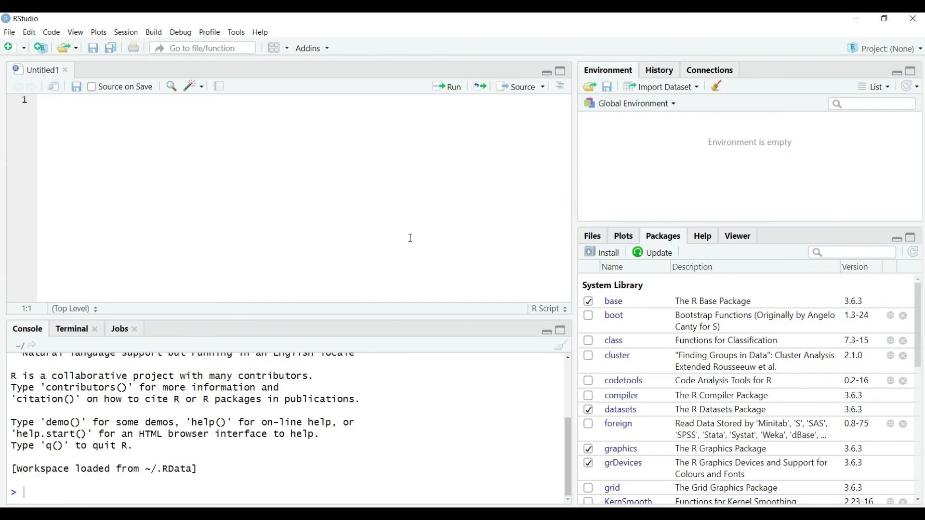